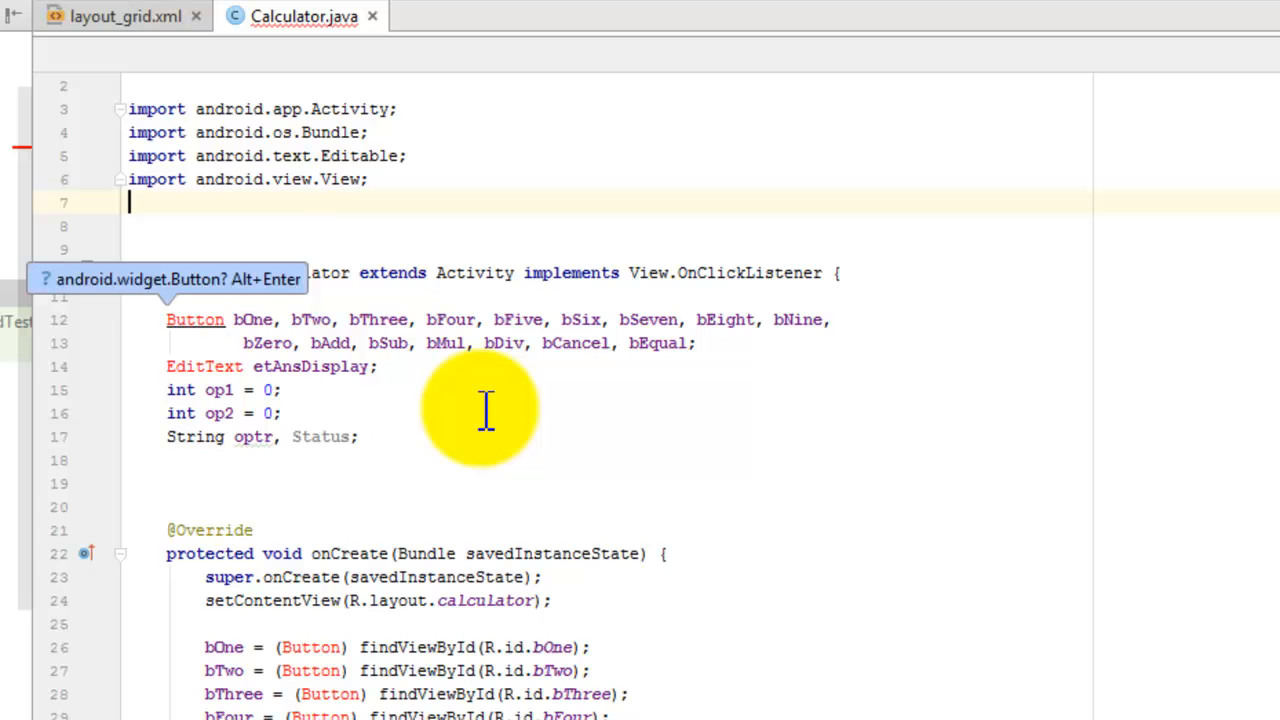
mouse_move(324, 366)
type("import android.widget.EditText;")
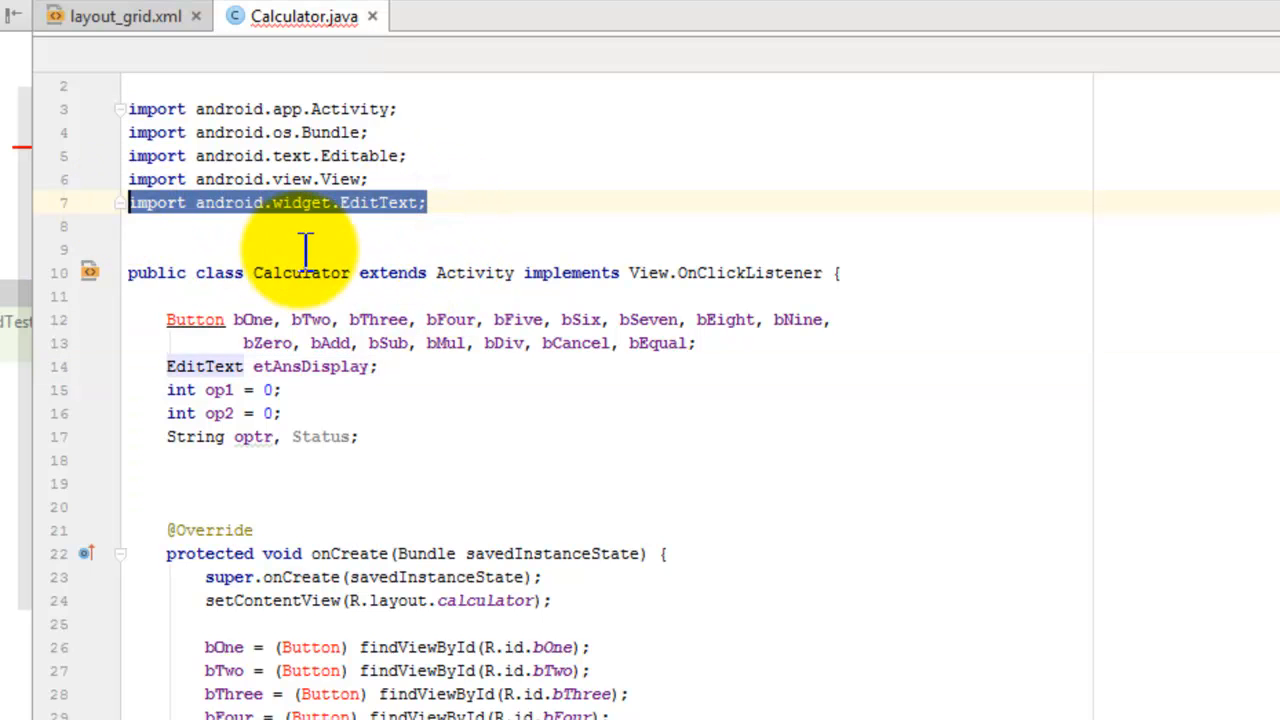
Add the android.widget.Button import so the Button field declarations resolve, via Alt+Enter on the red Button type.
left_click(204, 368)
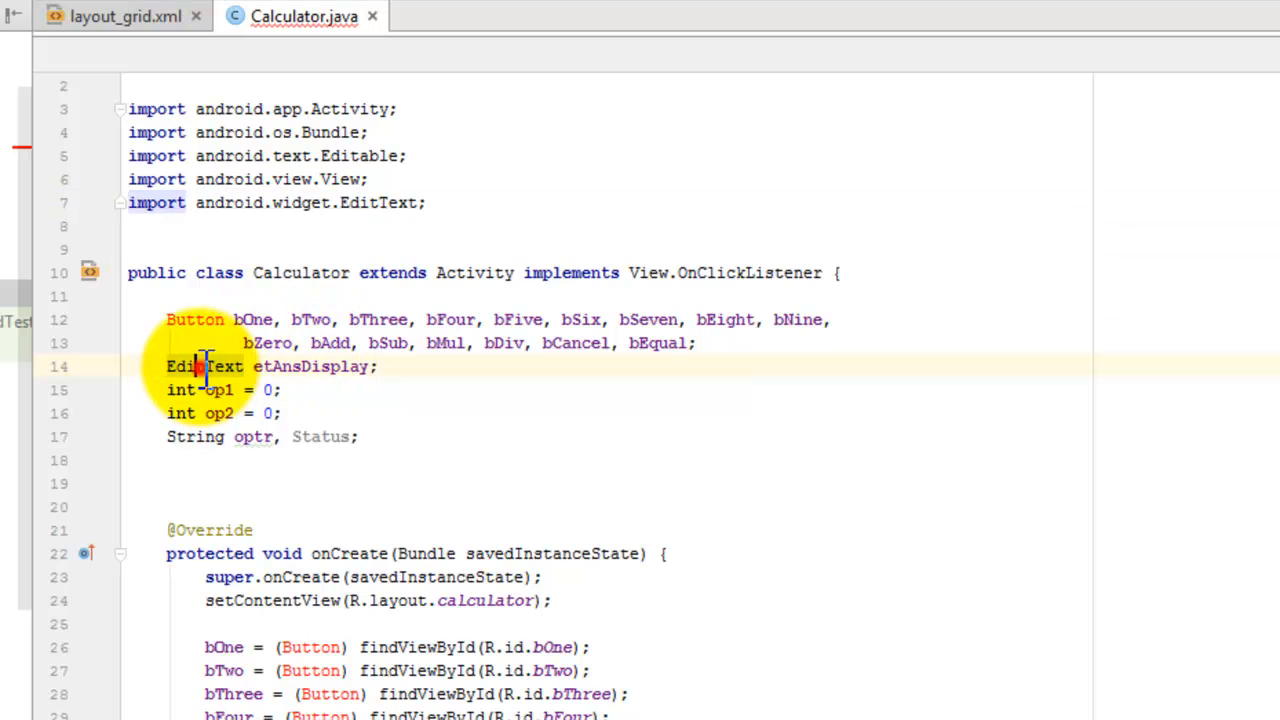
double_click(204, 366)
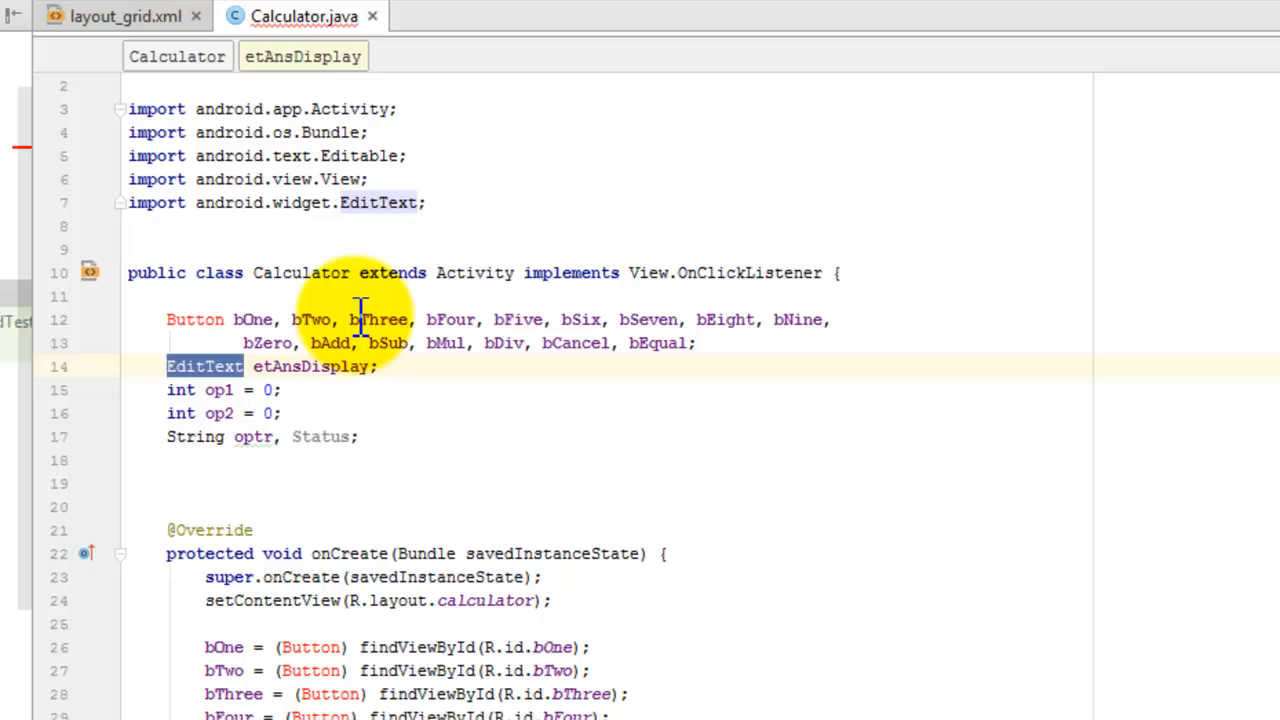
left_click(356, 320)
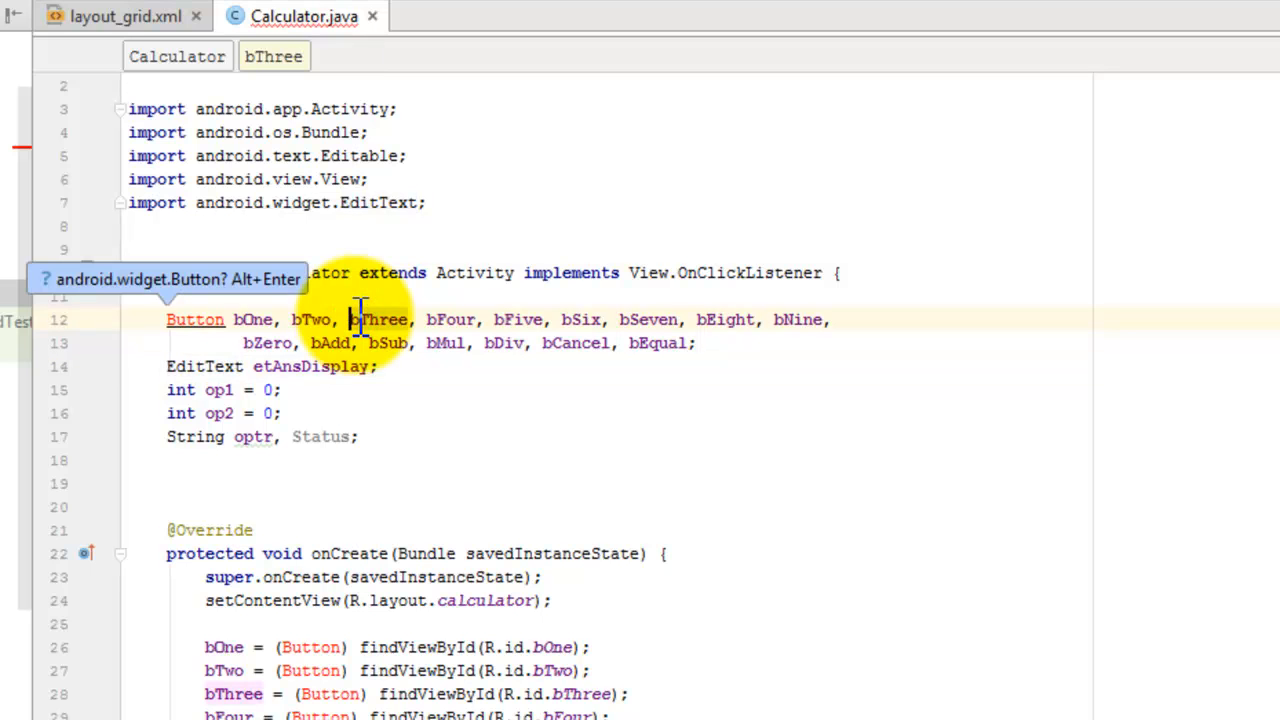
left_click(440, 344)
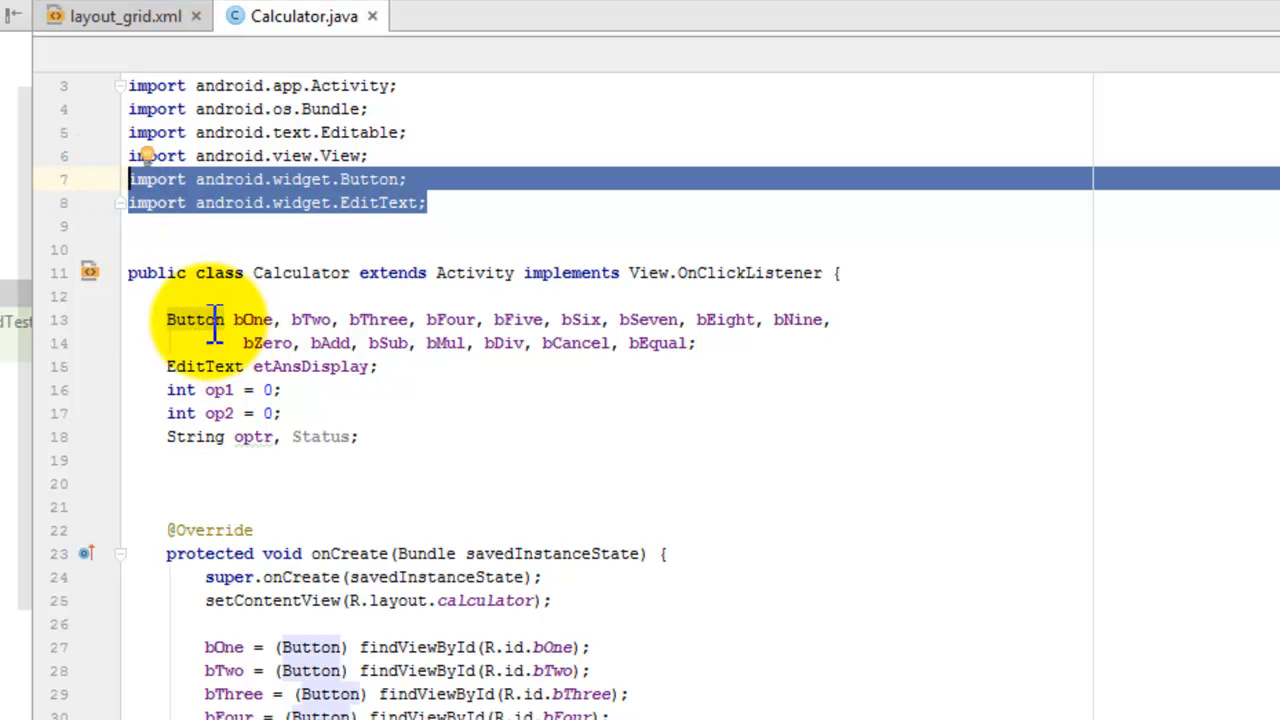
double_click(196, 320)
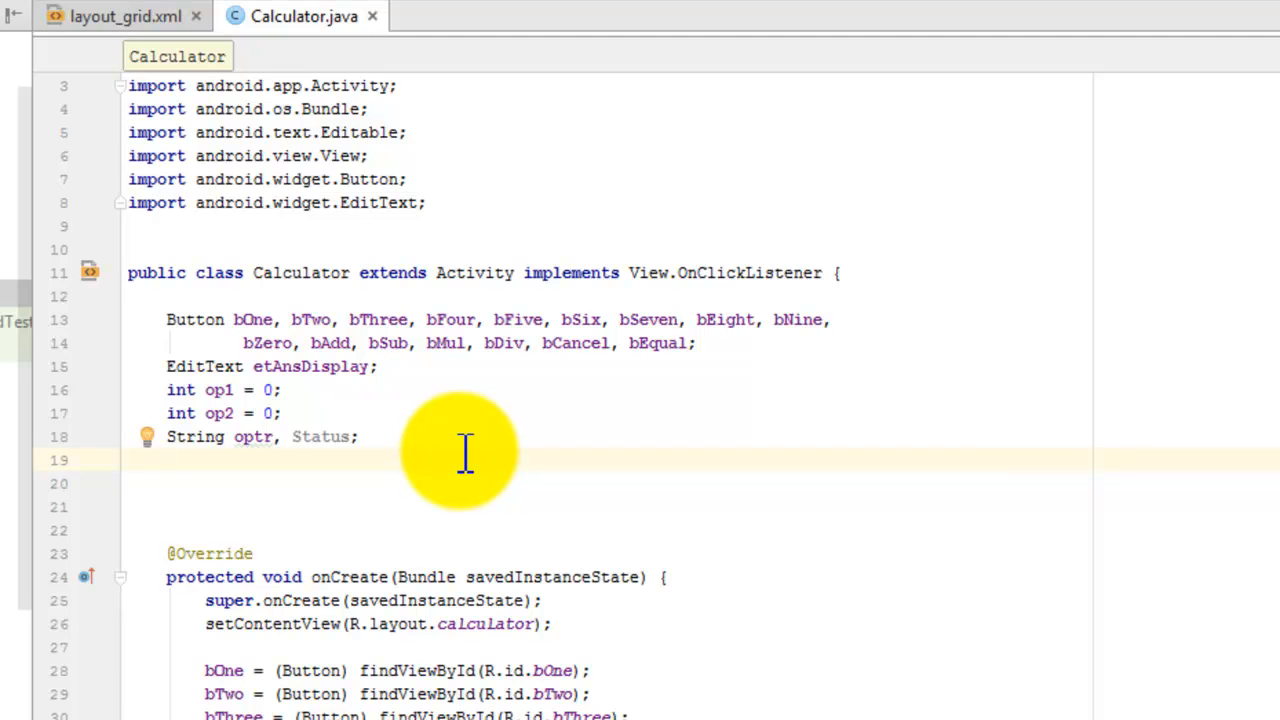
mouse_move(448, 220)
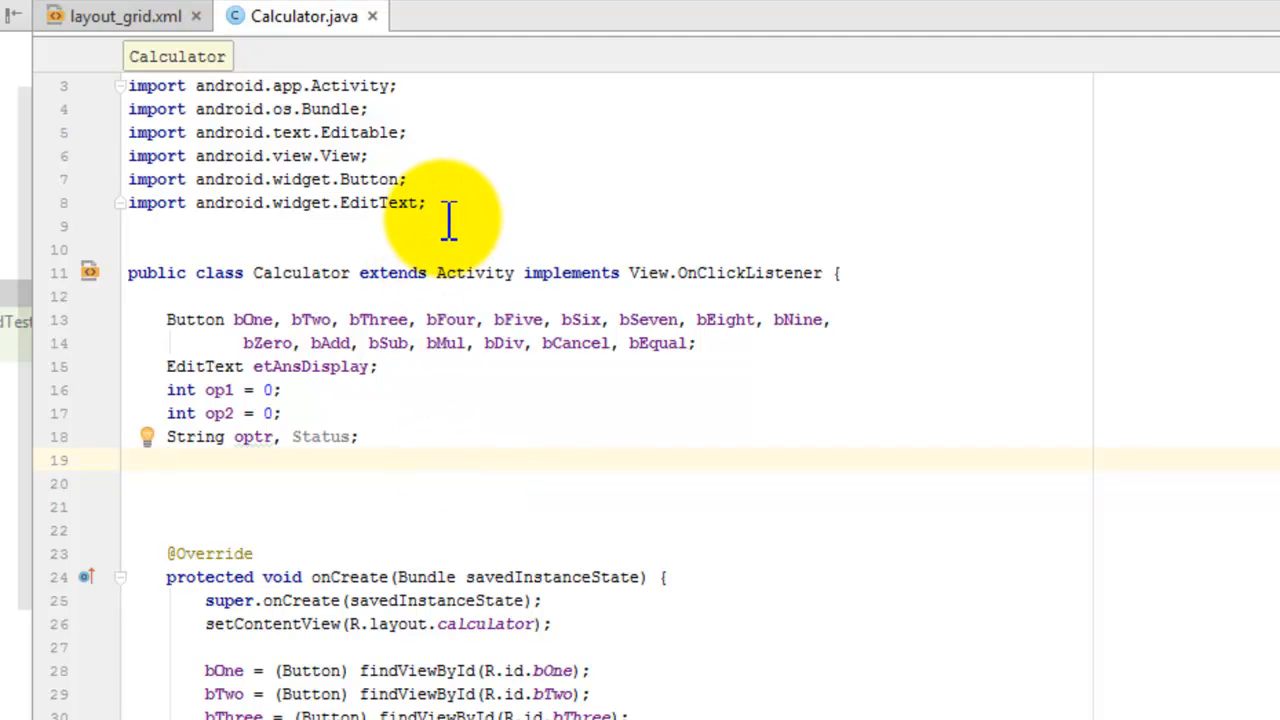
mouse_move(476, 560)
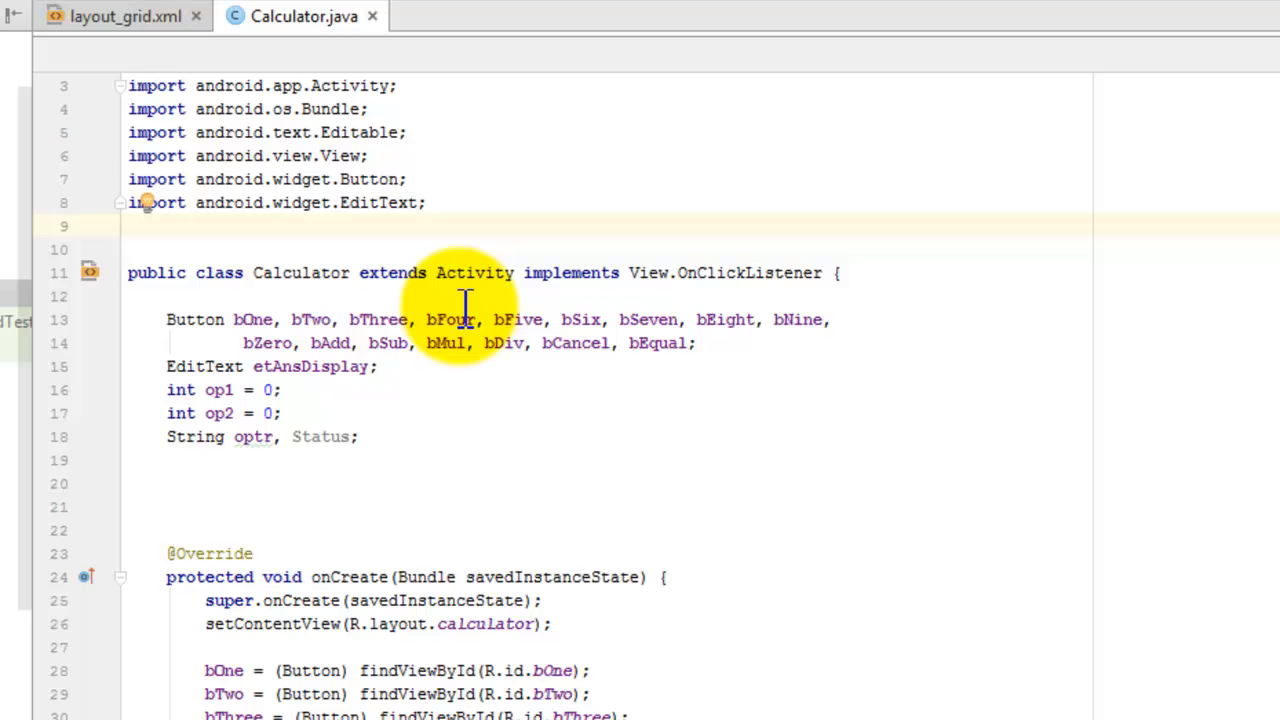
Add an ImageButton entry below the String fields, auto-importing android.widget.ImageButton.
left_click(284, 460)
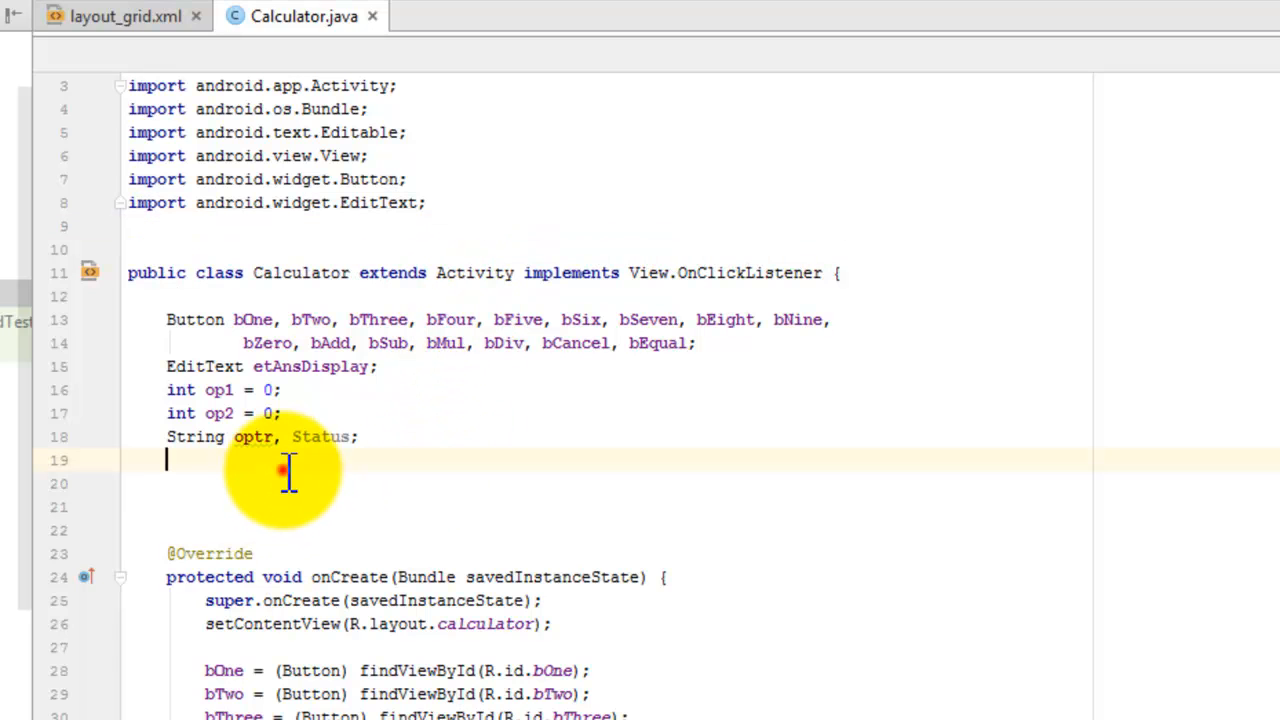
type("Ima")
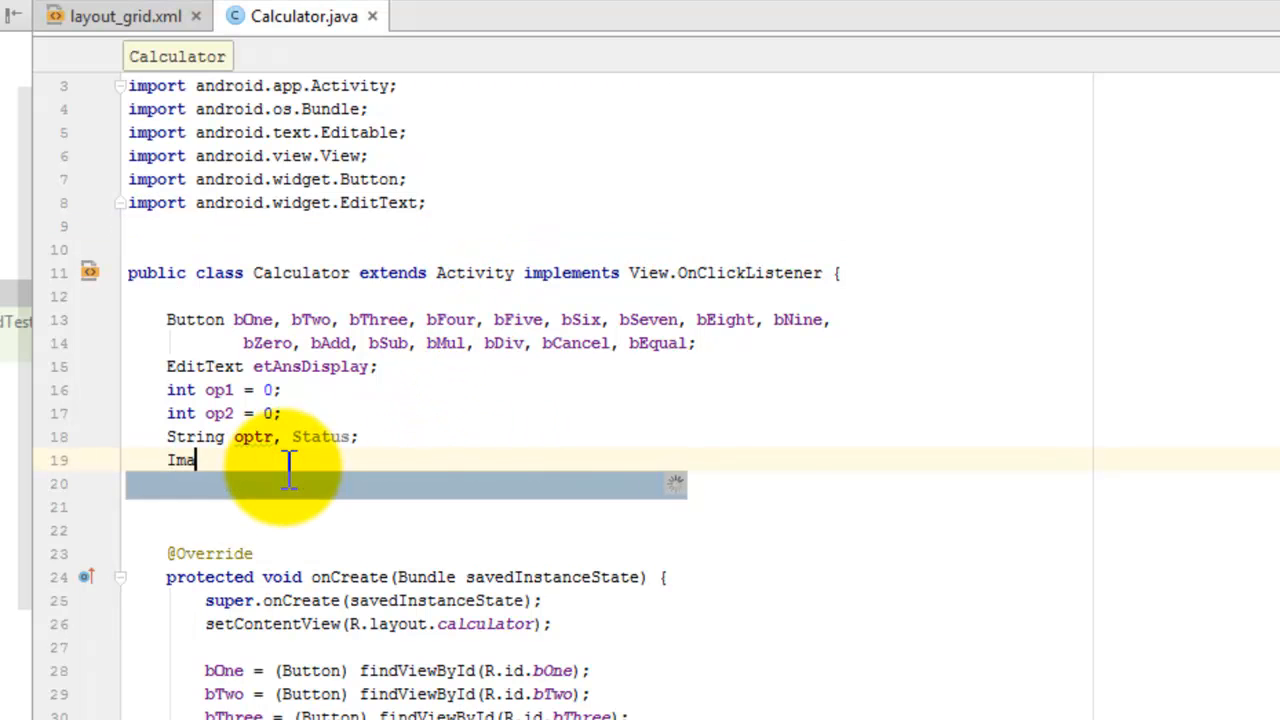
type("geButton")
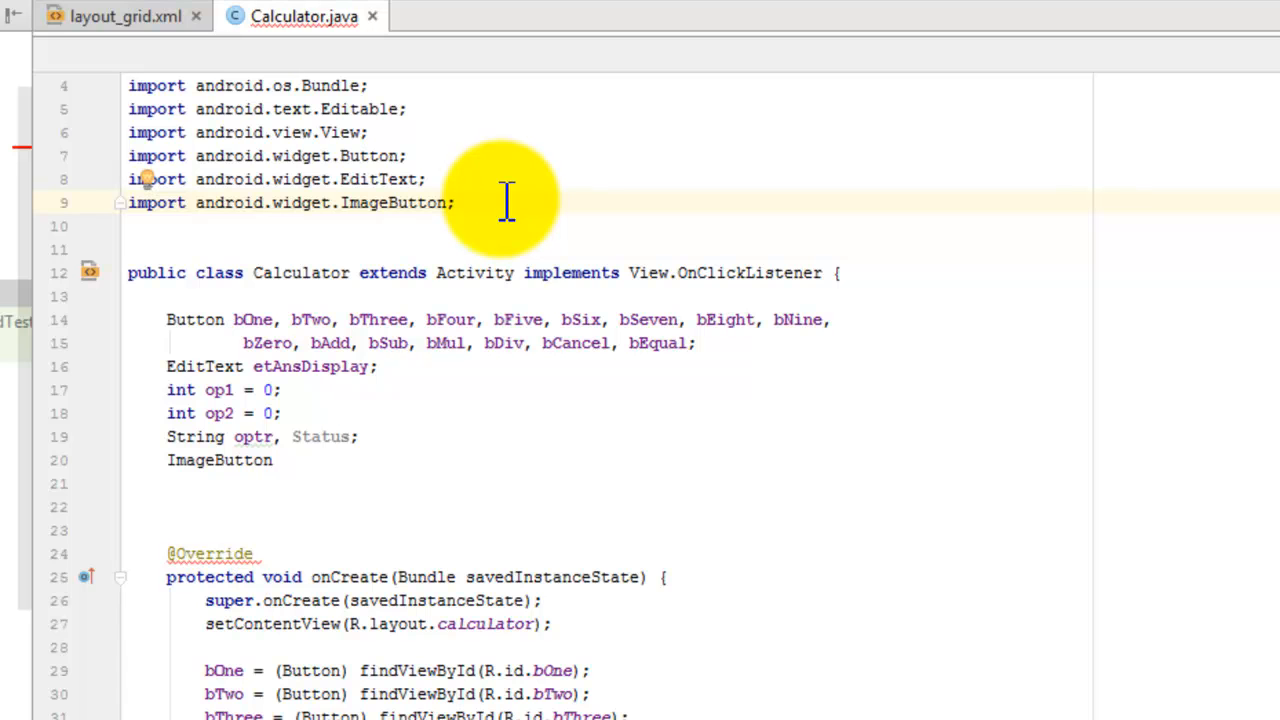
Remove the unfinished ImageButton line, leaving its import greyed out as an Unused import statement.
left_click(454, 344)
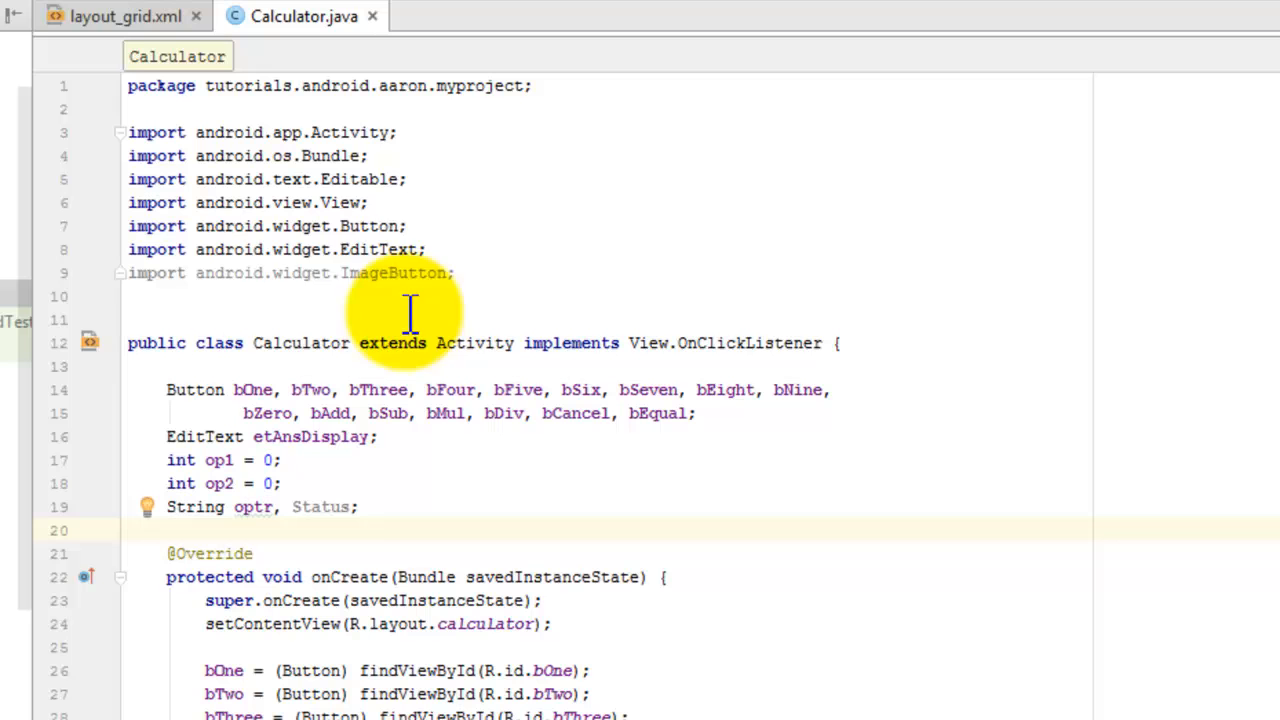
left_click(456, 272)
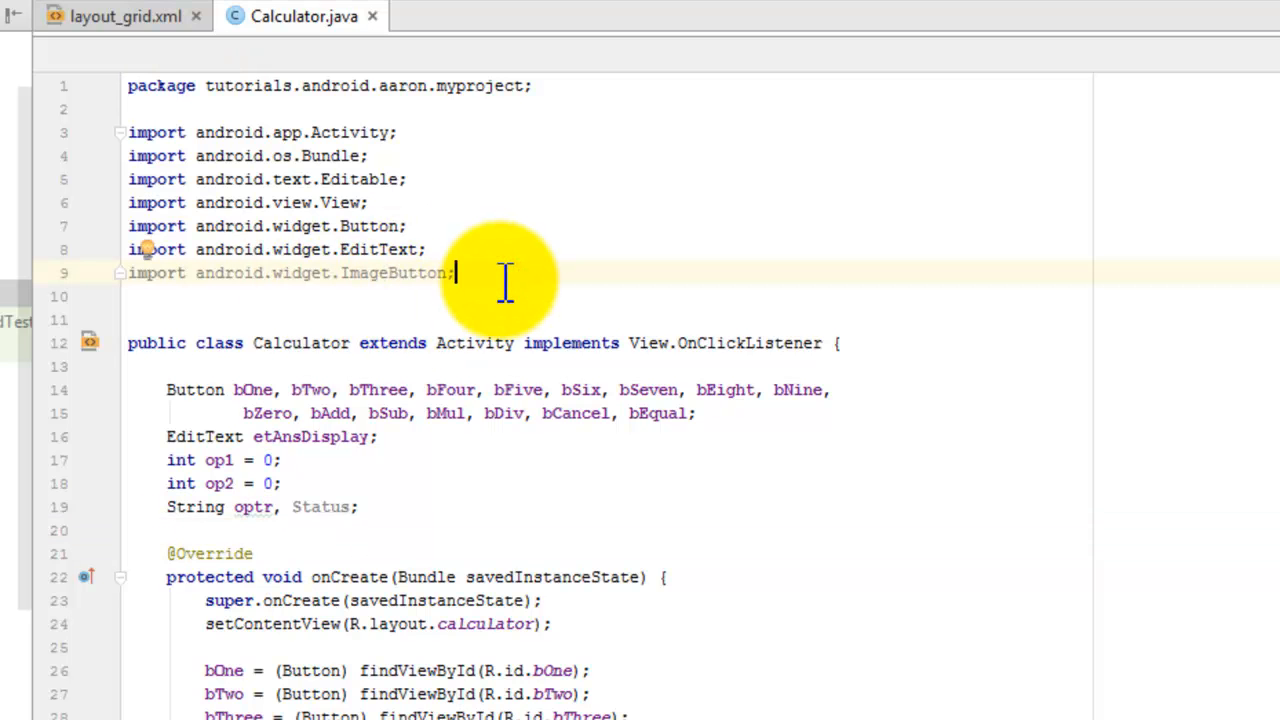
mouse_move(544, 360)
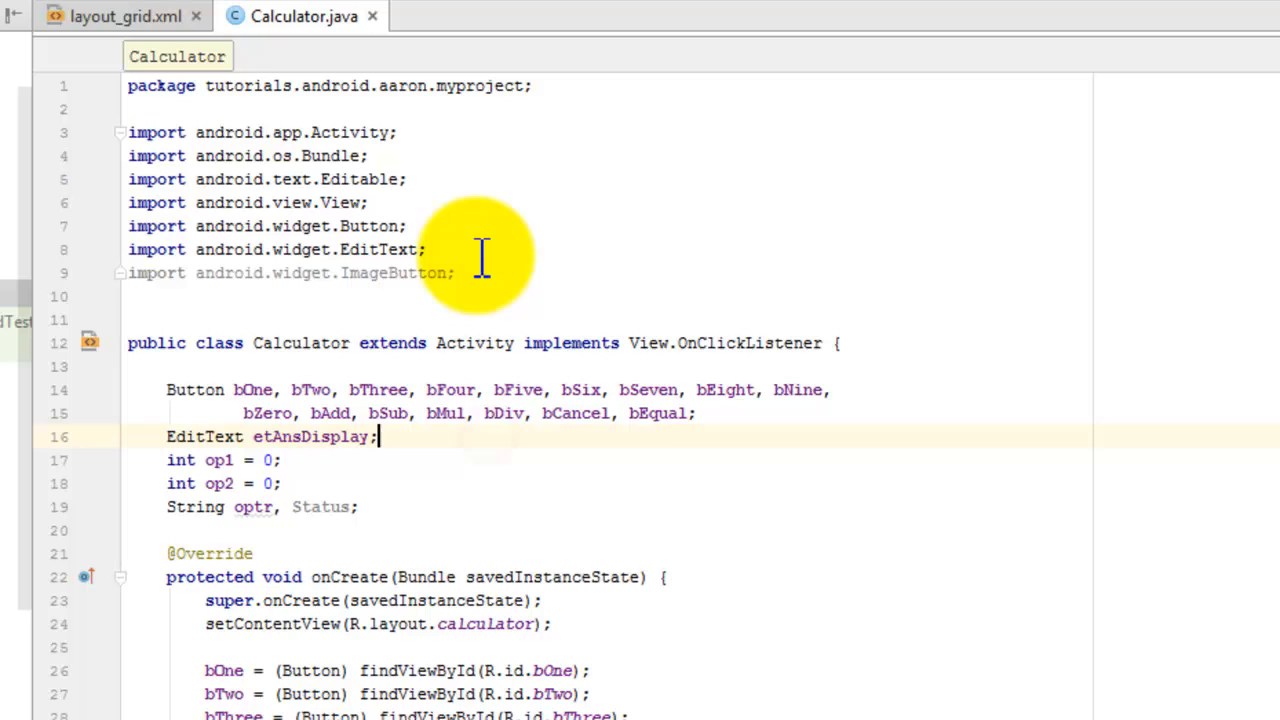
mouse_move(200, 272)
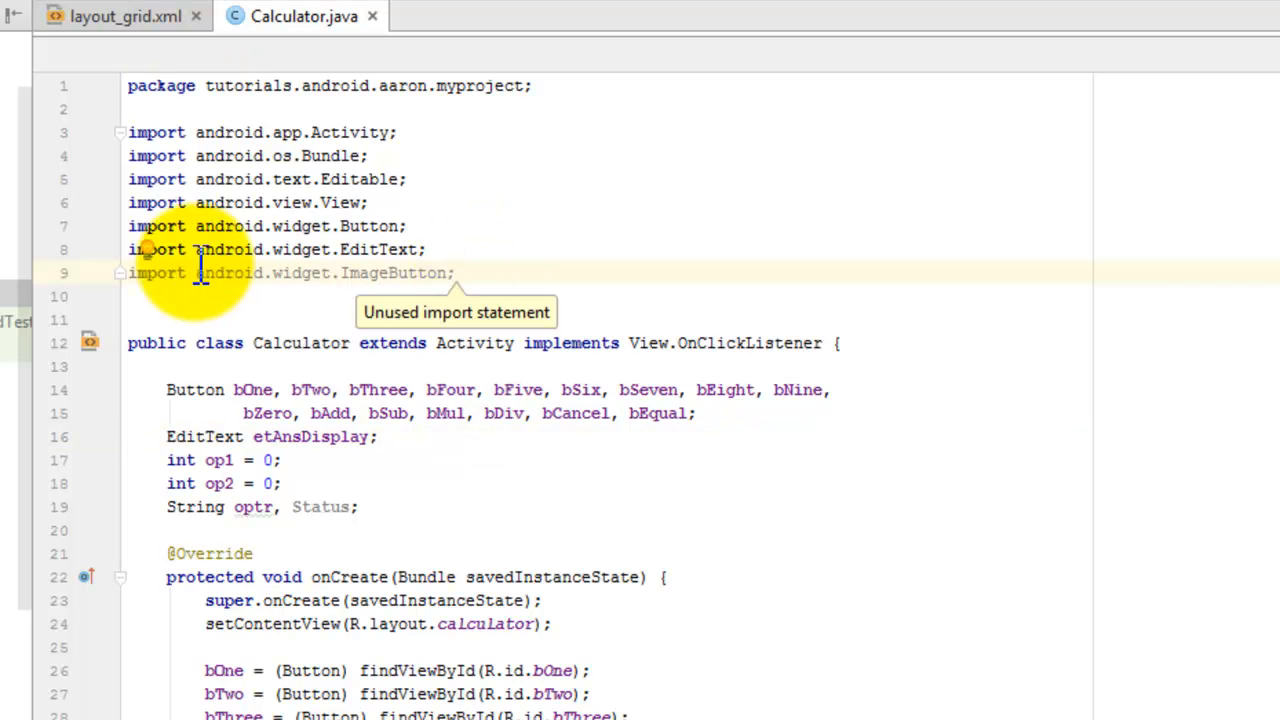
mouse_move(560, 270)
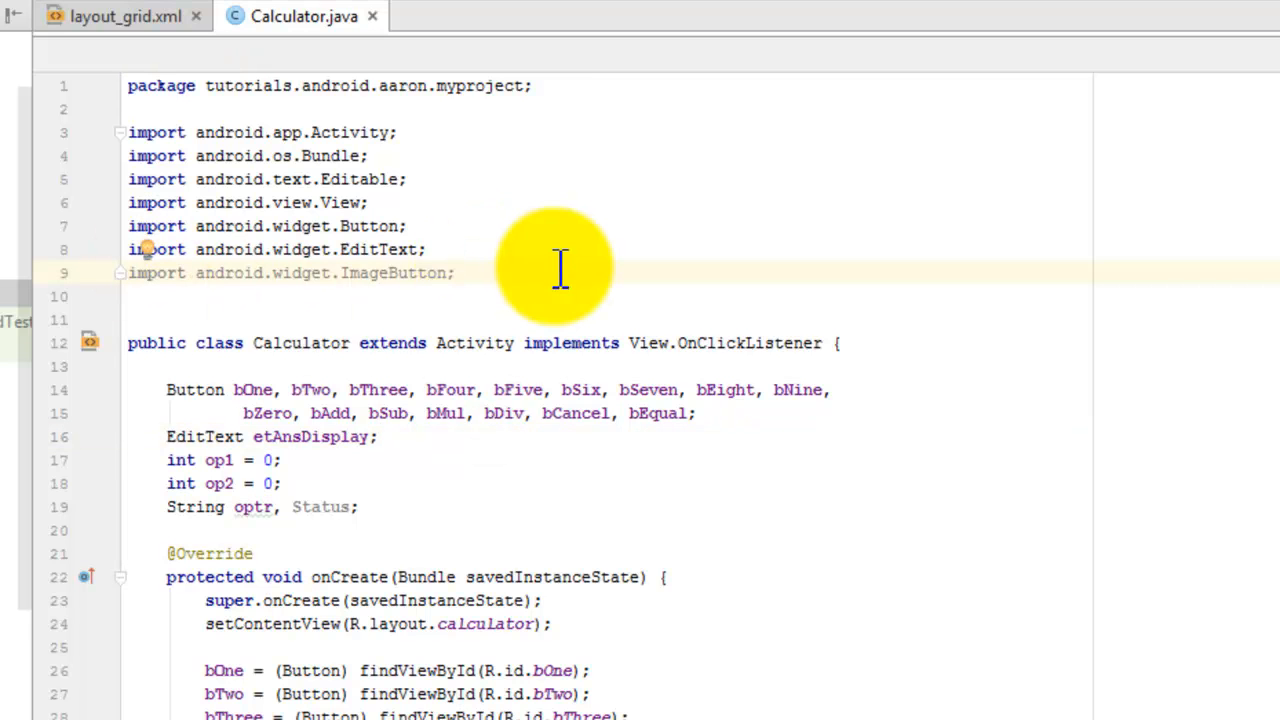